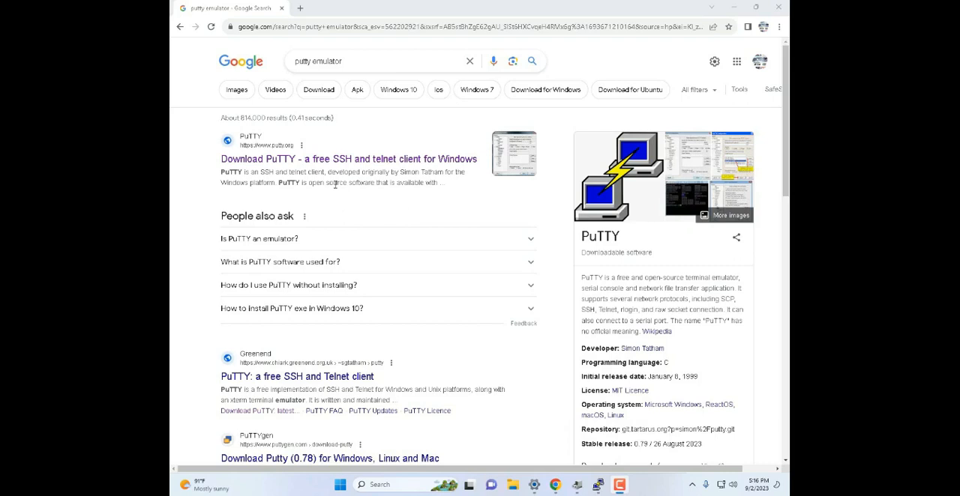
{"action": "mouse_move", "coordinate": [297, 166]}
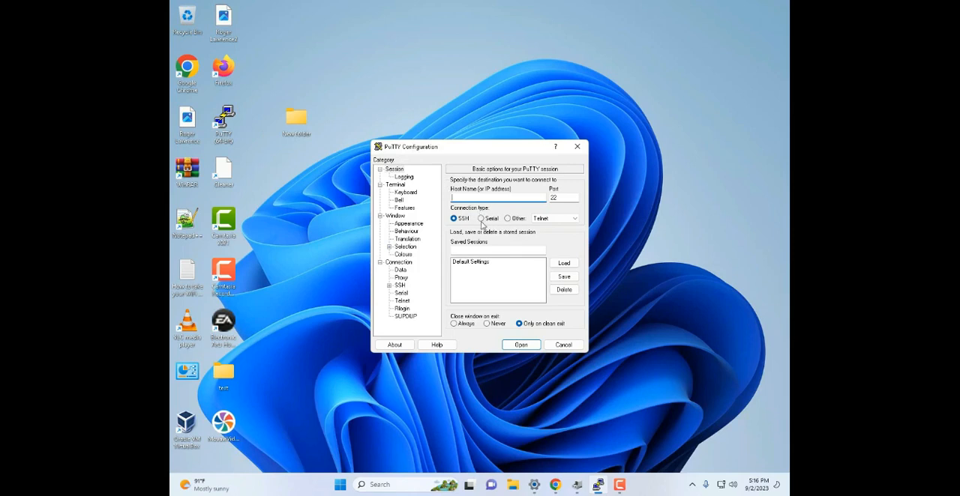
Switch PuTTY's connection type to Serial, keeping speed at 9600
{"action": "left_click", "coordinate": [481, 218]}
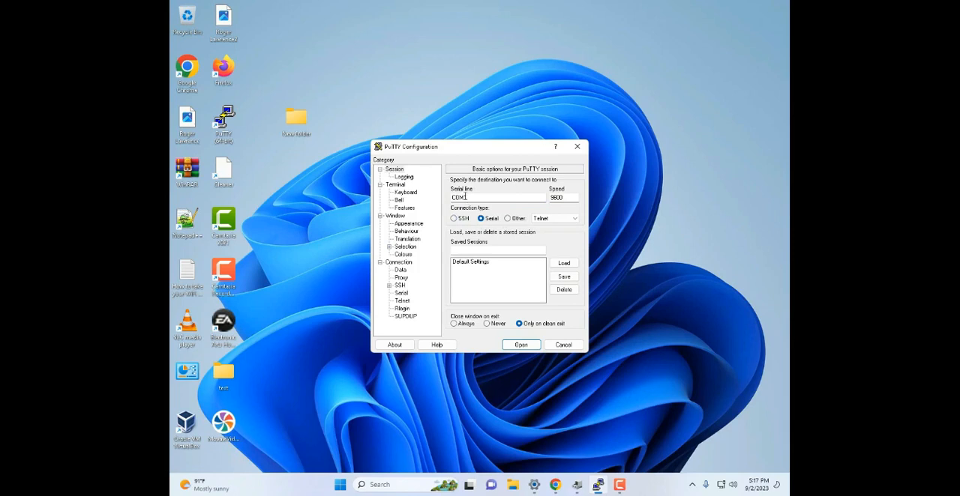
{"action": "mouse_move", "coordinate": [663, 429]}
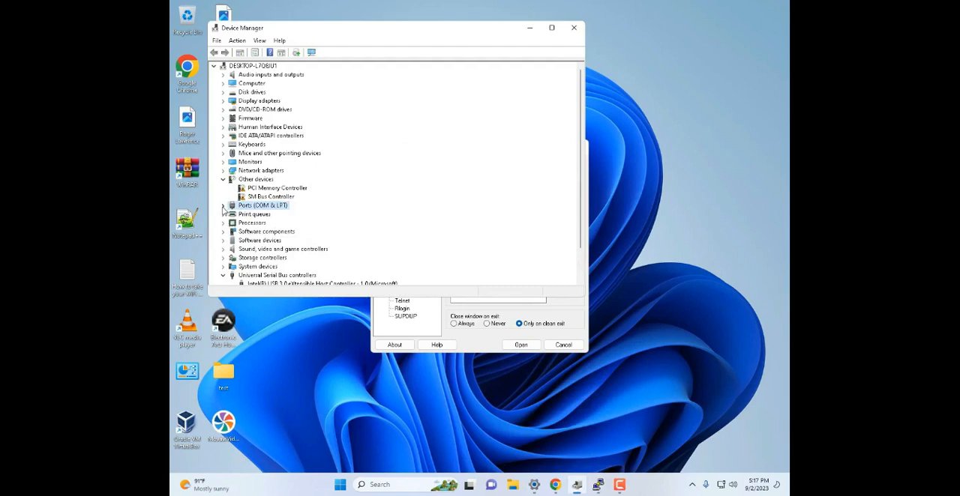
Expand Ports (COM & LPT) to find USB-SERIAL CH340 on COM3
{"action": "left_click", "coordinate": [224, 205]}
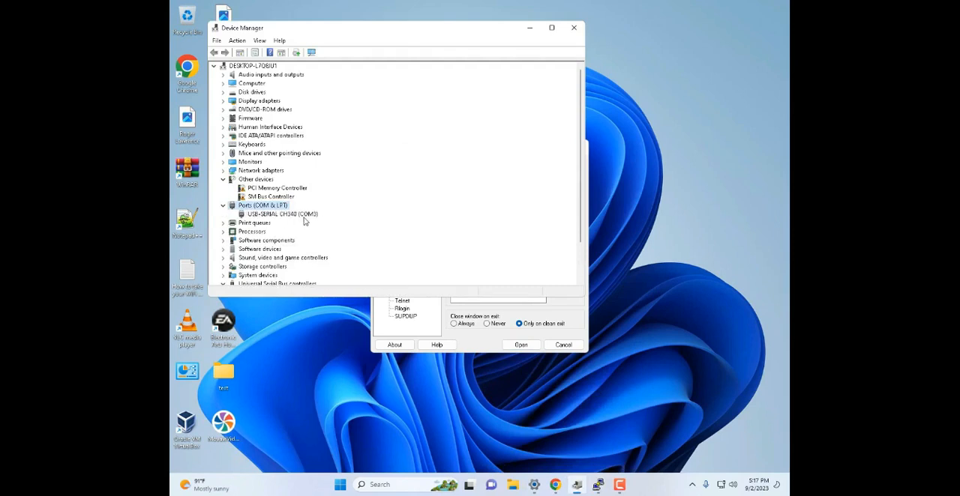
{"action": "mouse_move", "coordinate": [320, 223]}
{"action": "type", "text": "COM3"}
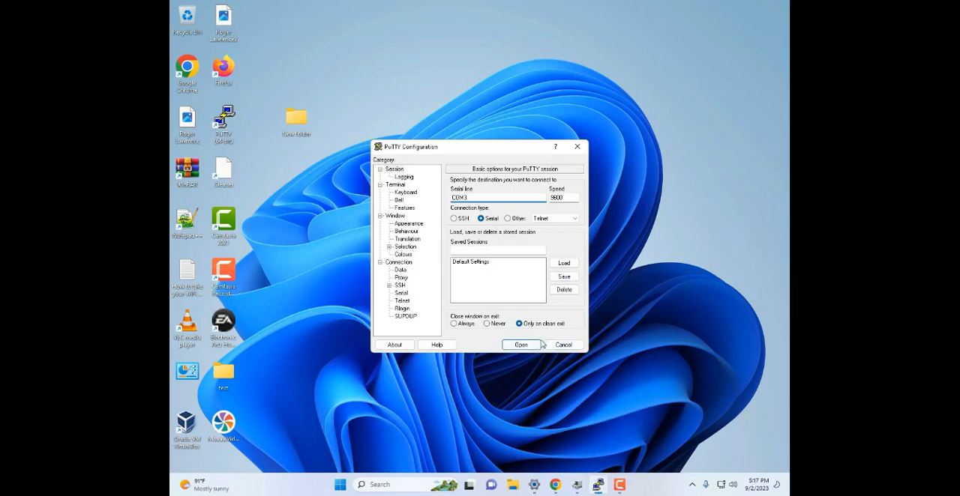
Open the serial session on COM3 at 9600 baud
{"action": "left_click", "coordinate": [520, 345]}
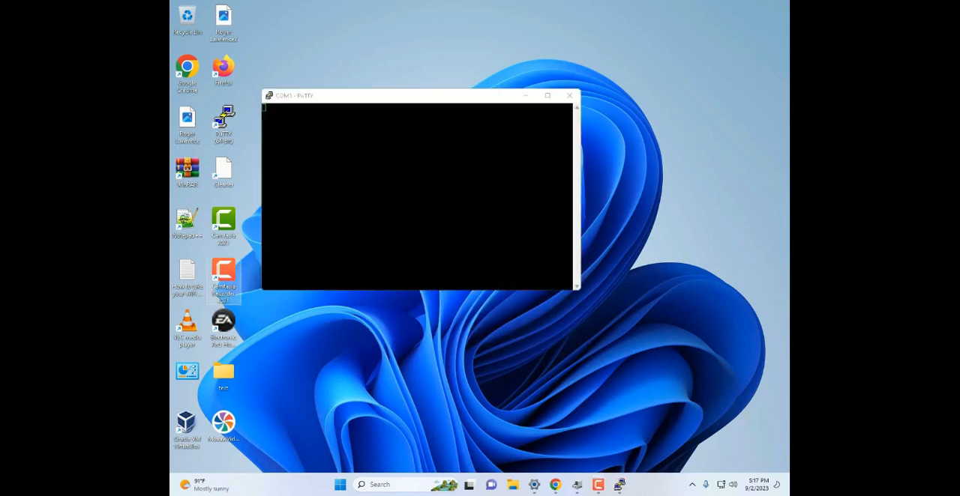